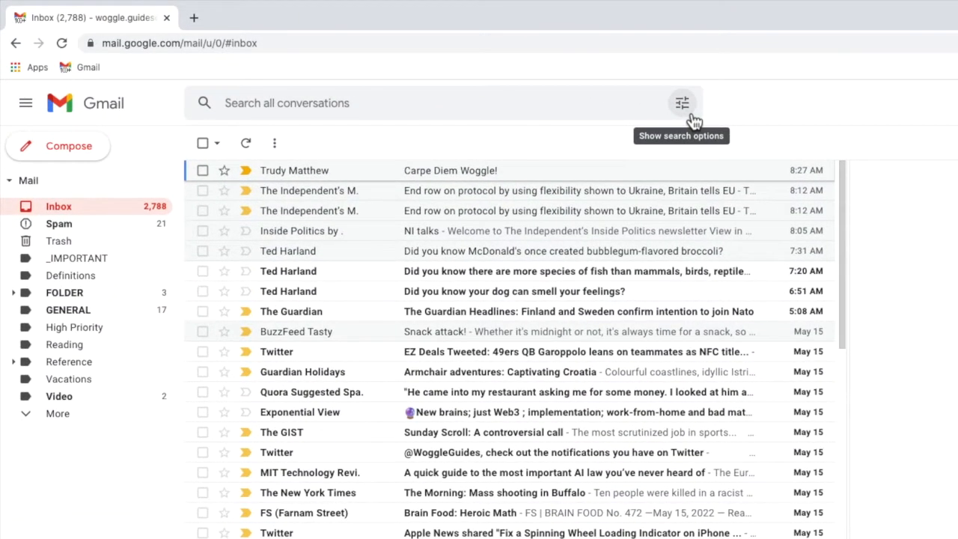
Set the advanced search to match only messages that have an attachment
left_click(681, 102)
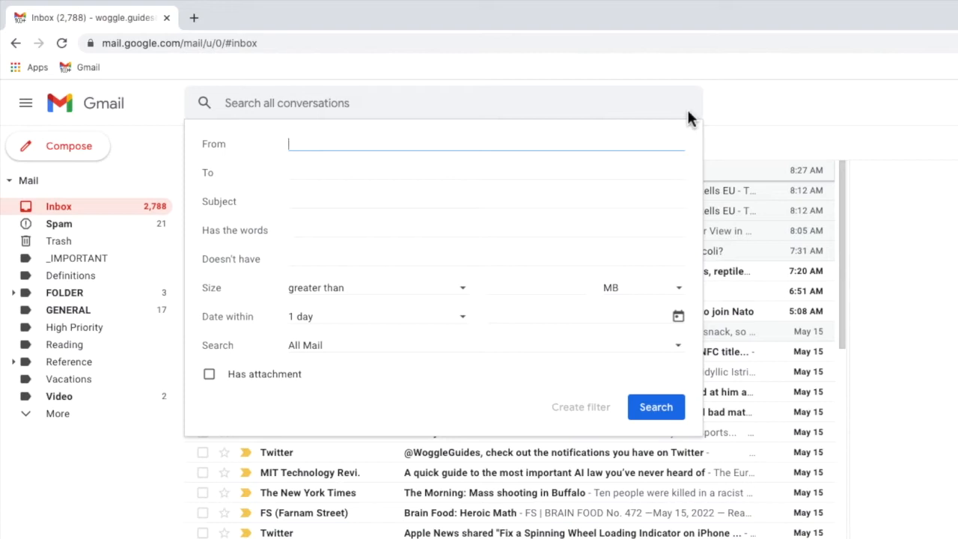
mouse_move(497, 255)
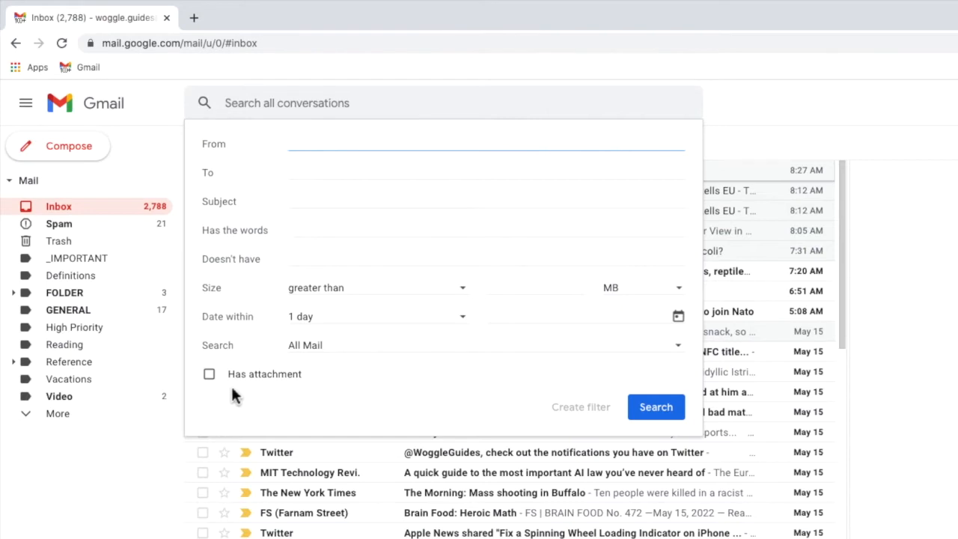
left_click(210, 374)
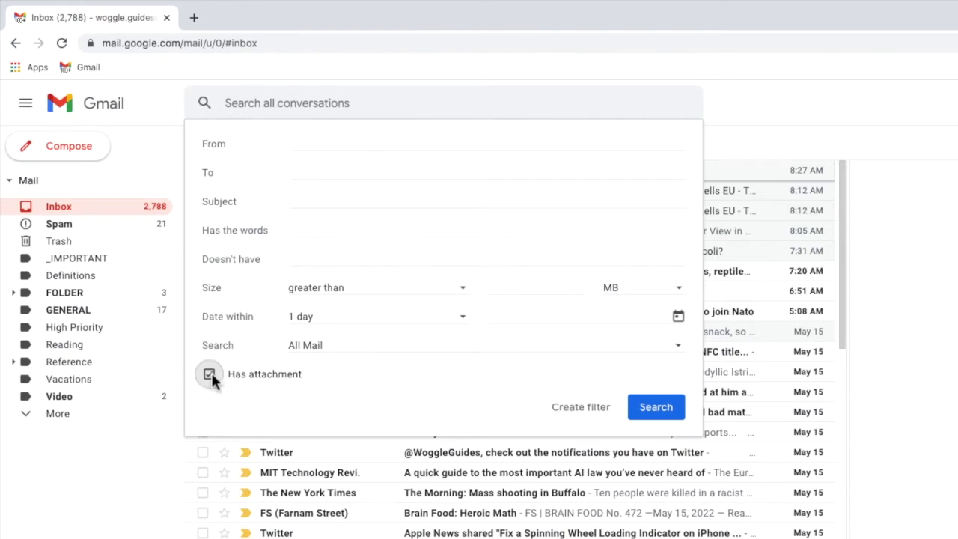
left_click(210, 375)
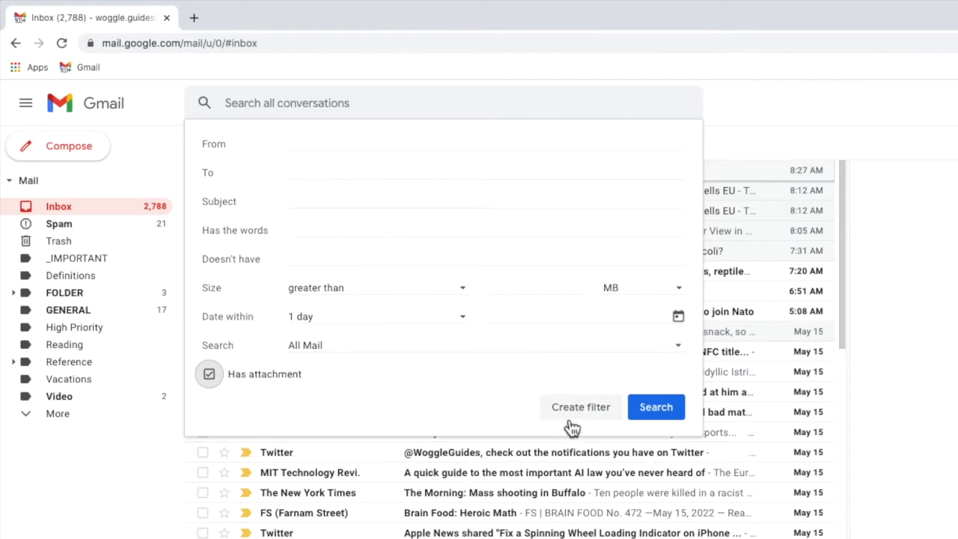
Create a filter from the search, tick Apply the label, and reopen the label list
left_click(581, 407)
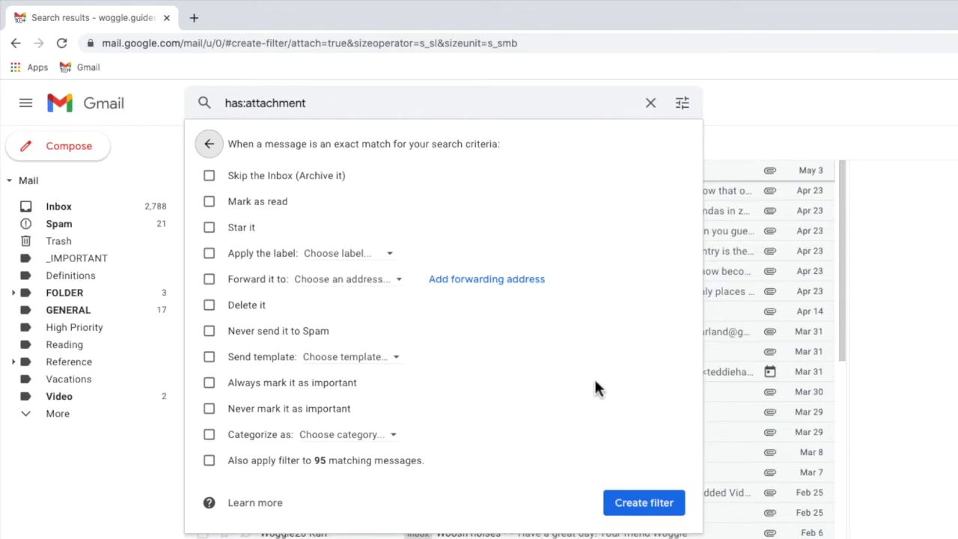
mouse_move(428, 168)
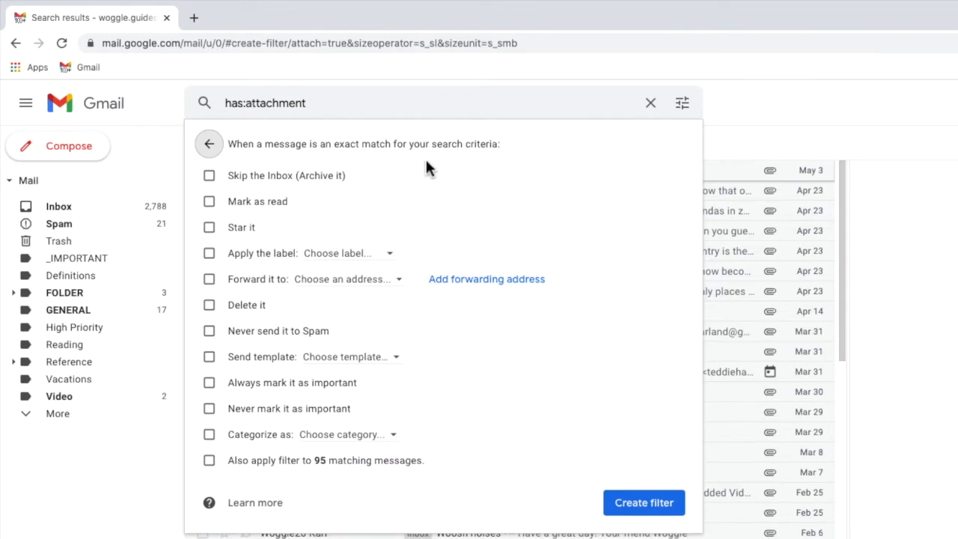
mouse_move(232, 216)
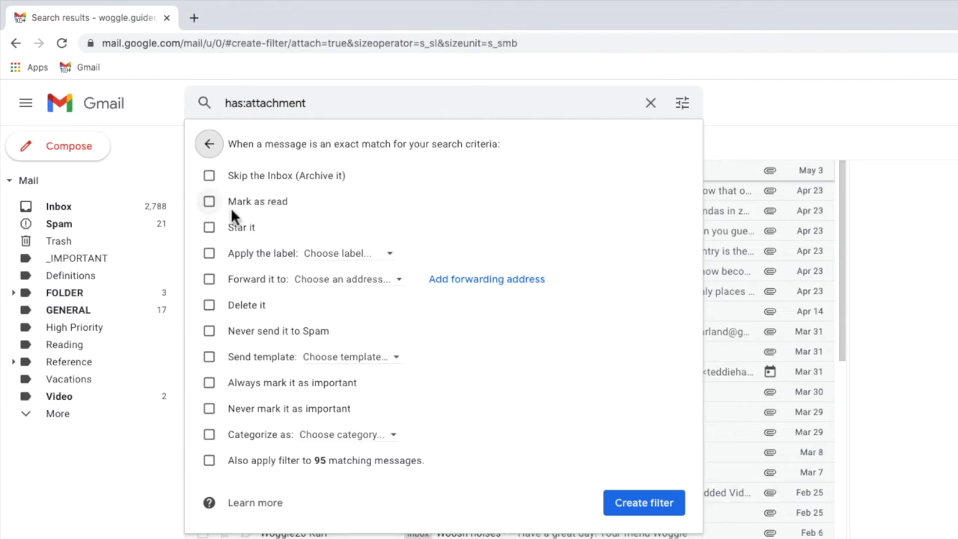
mouse_move(196, 260)
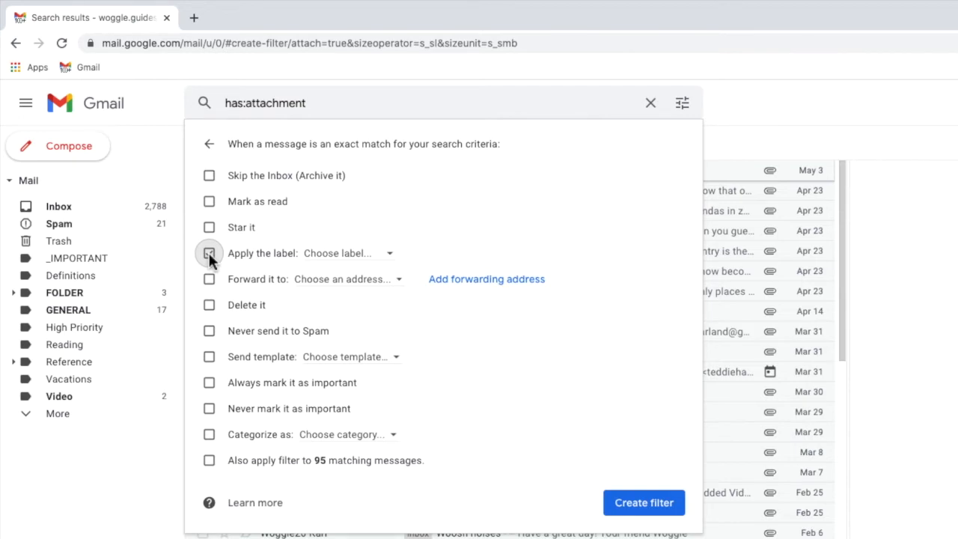
left_click(210, 253)
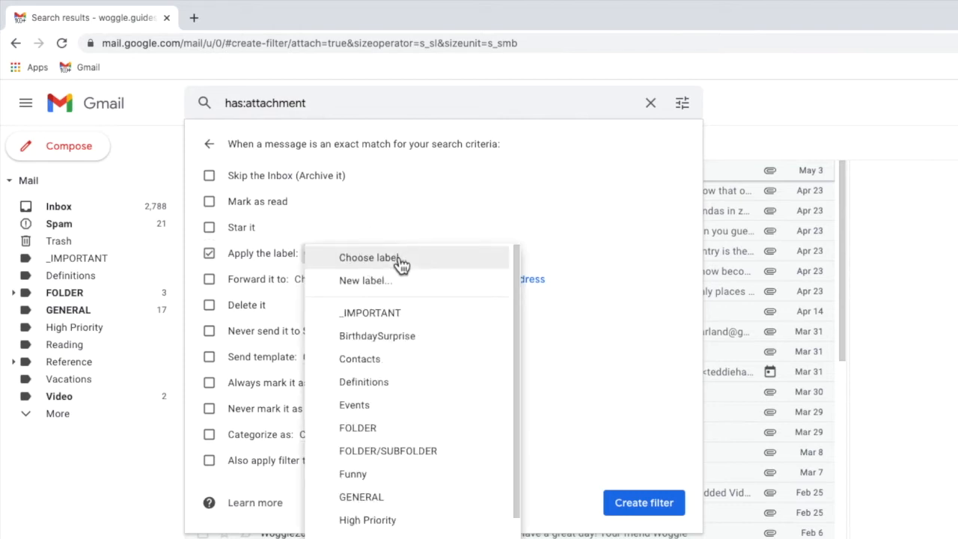
mouse_move(455, 499)
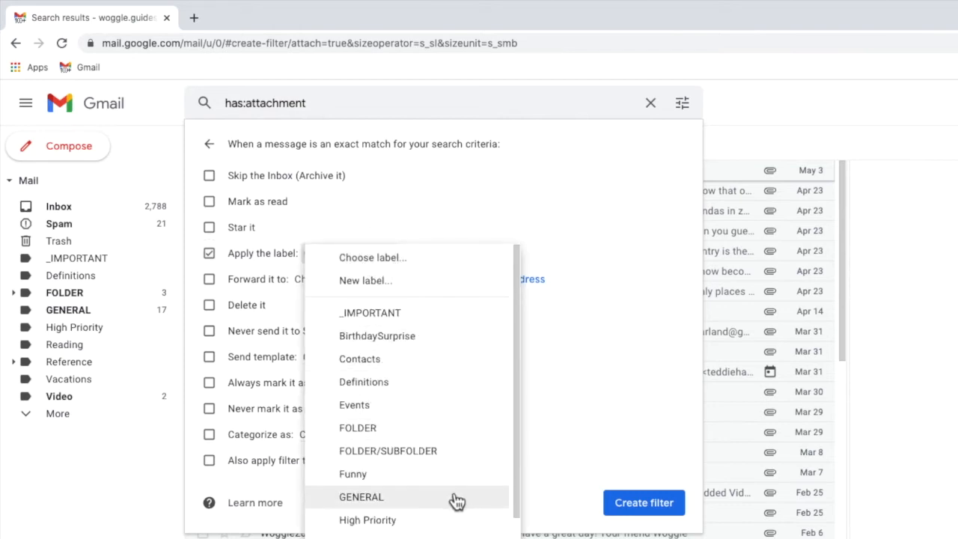
left_click(359, 497)
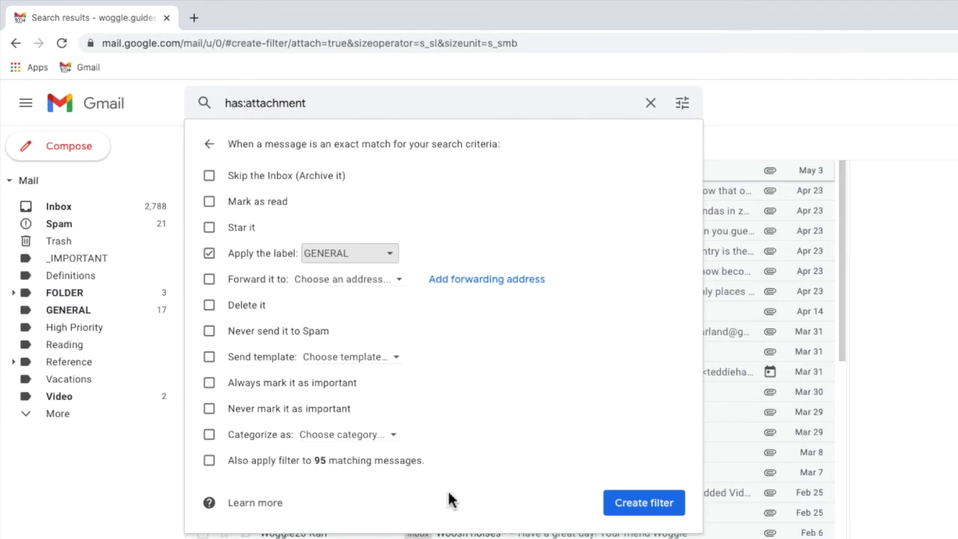
mouse_move(401, 257)
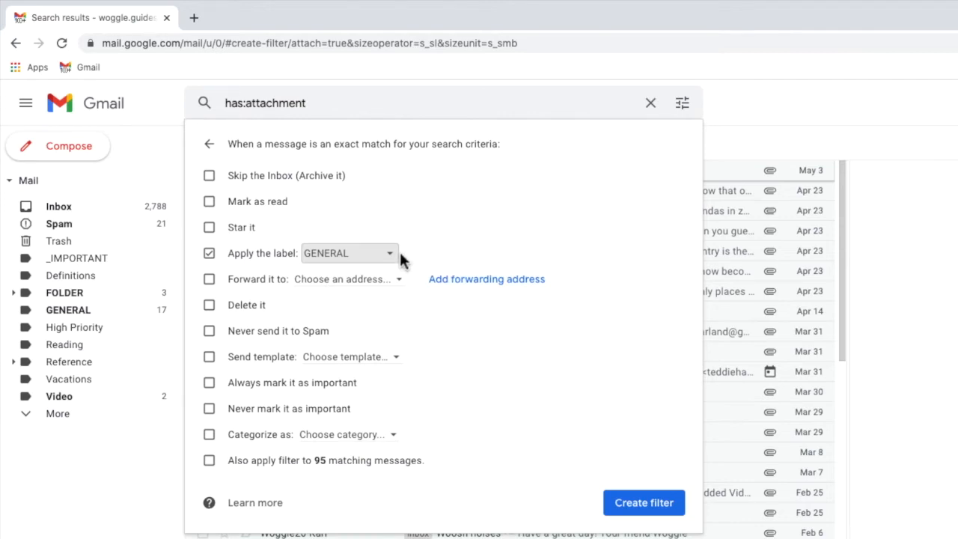
left_click(396, 253)
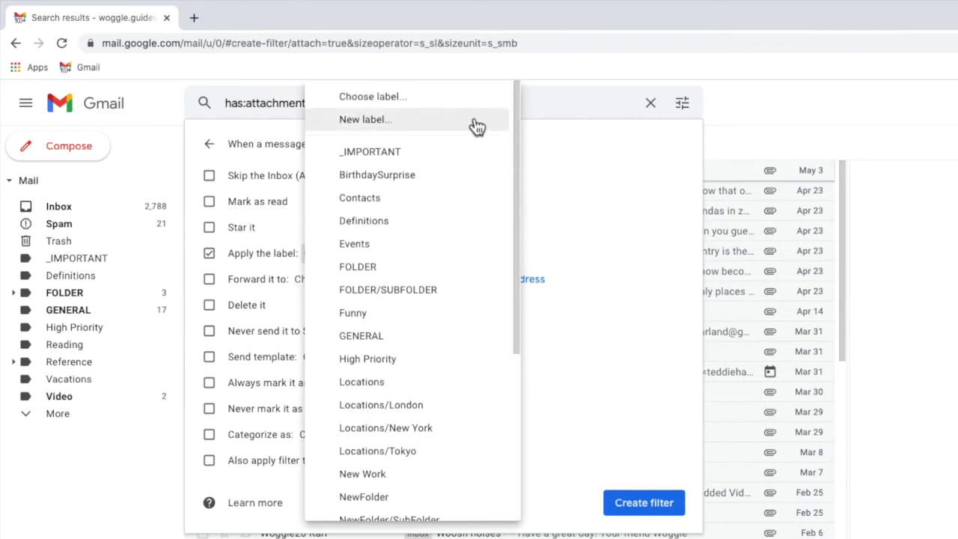
Create a new label named 'Attachments' for the filter to apply
left_click(365, 120)
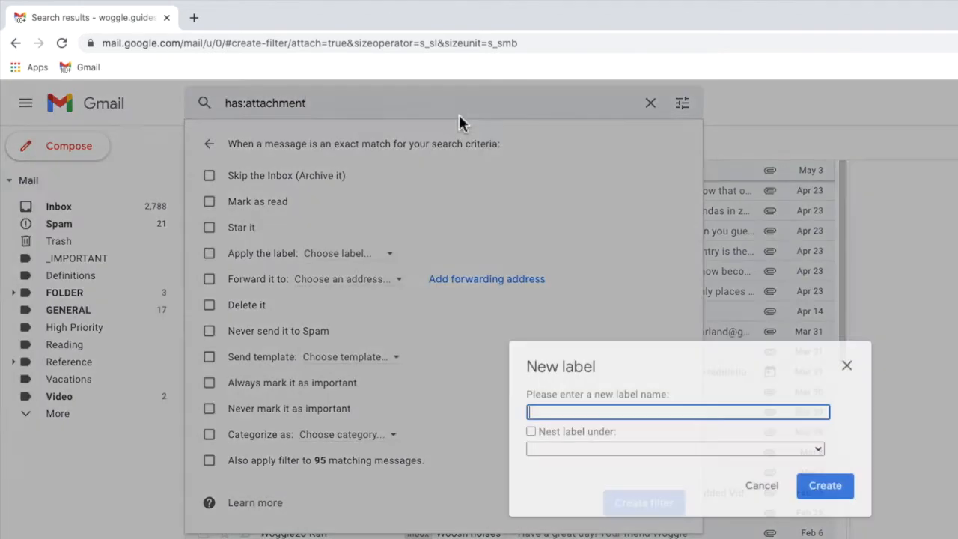
mouse_move(701, 456)
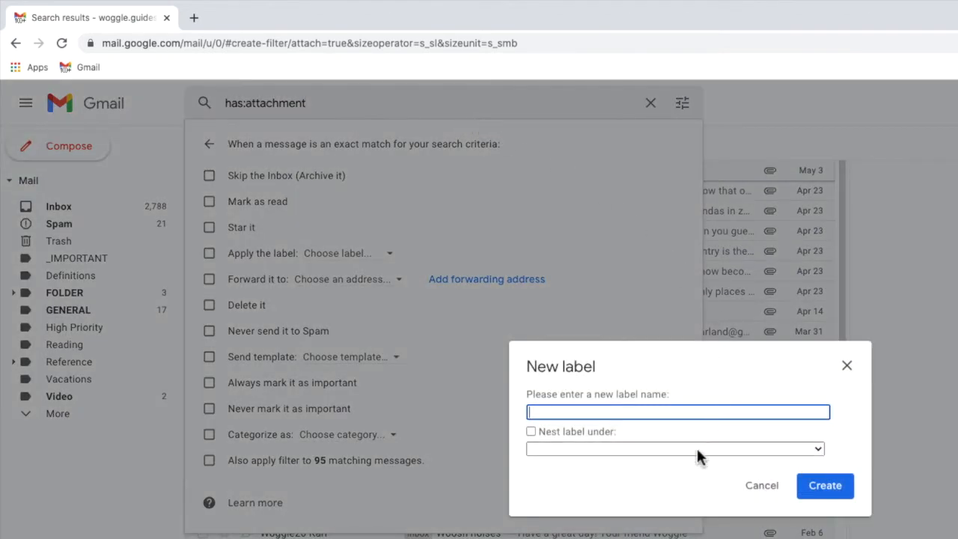
mouse_move(656, 473)
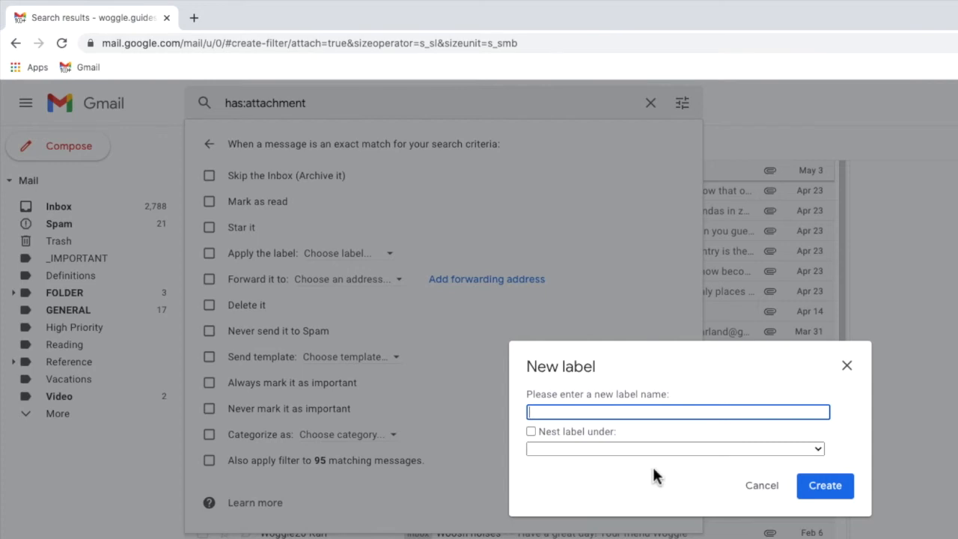
type("Attachments")
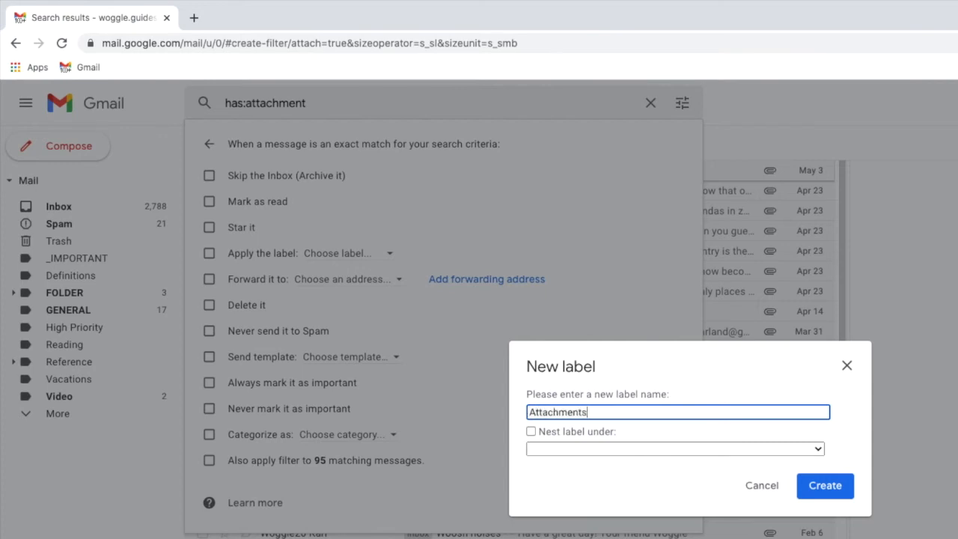
mouse_move(691, 505)
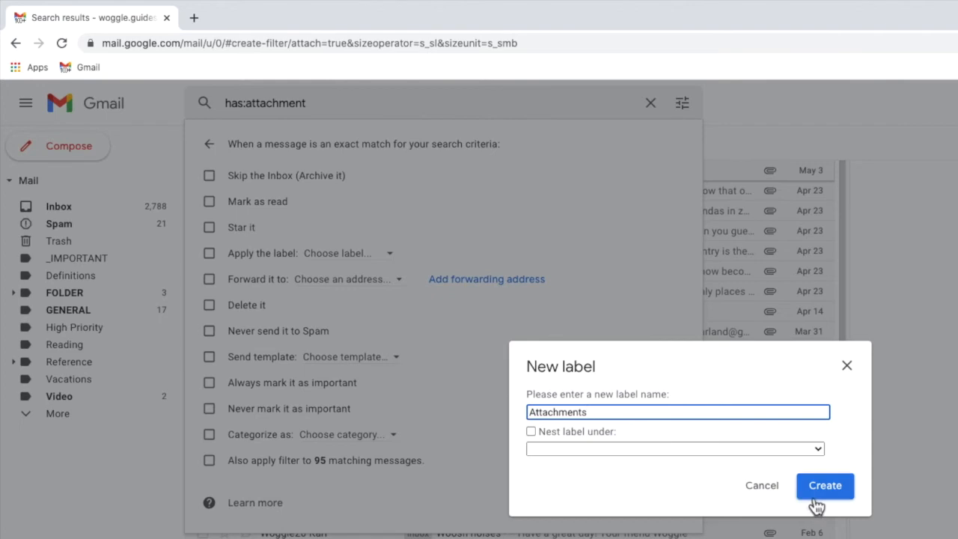
left_click(825, 485)
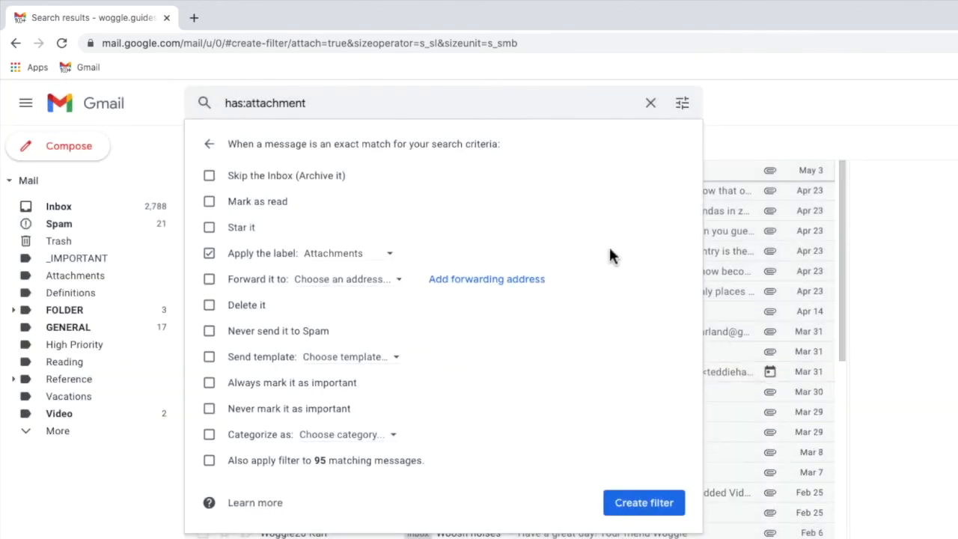
mouse_move(422, 255)
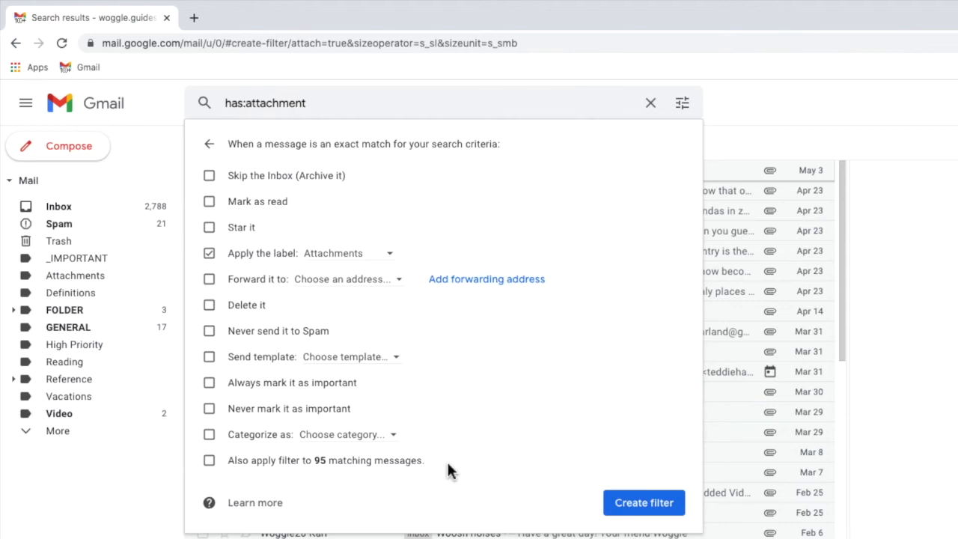
mouse_move(451, 469)
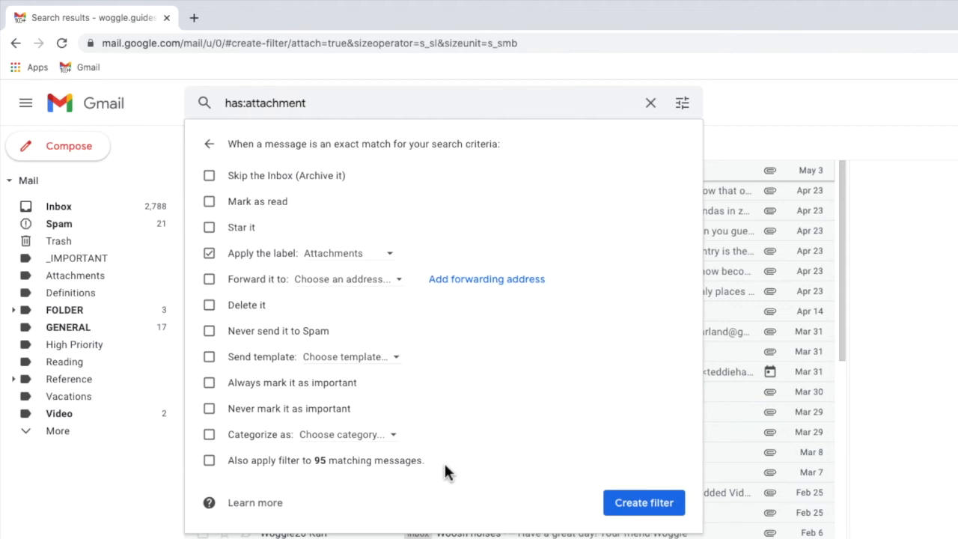
Save the filter so it also labels the 95 existing matching messages
left_click(210, 461)
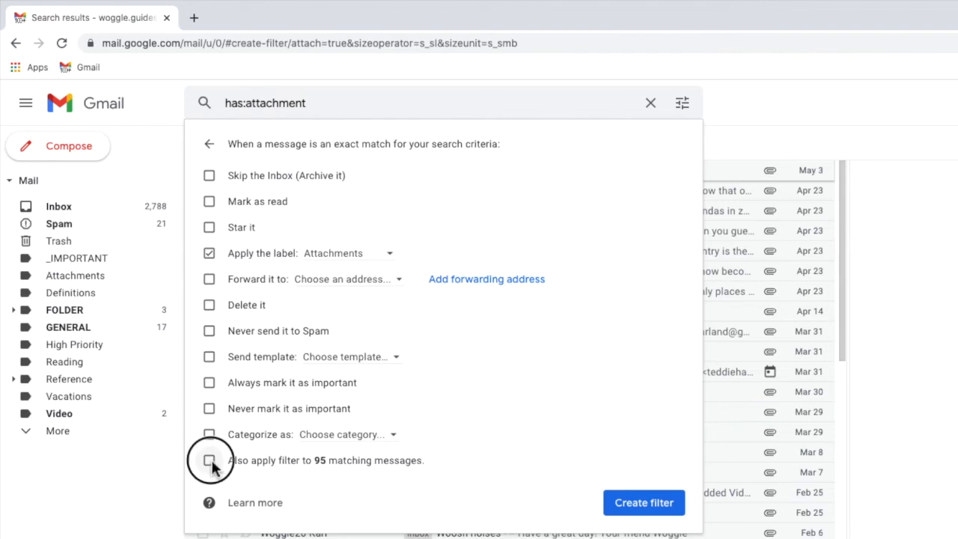
left_click(209, 461)
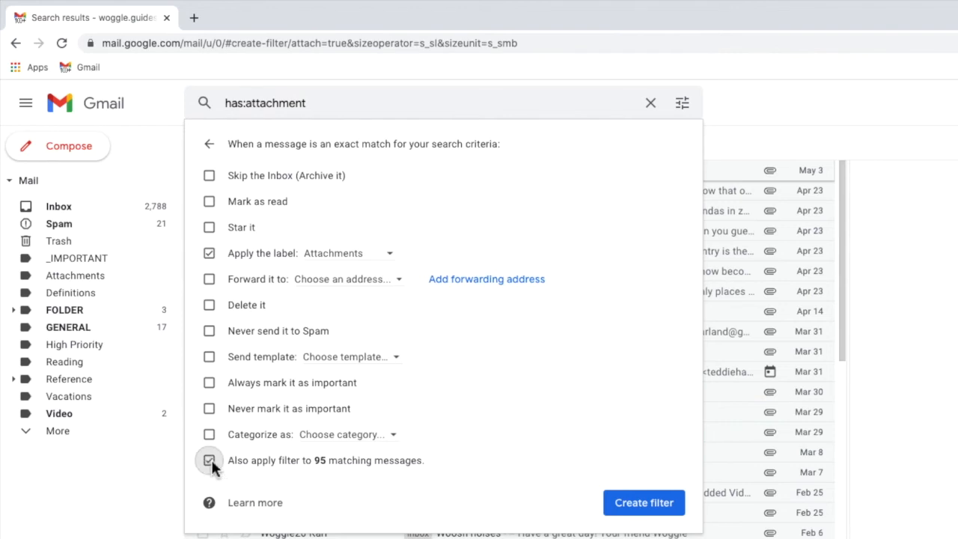
mouse_move(502, 515)
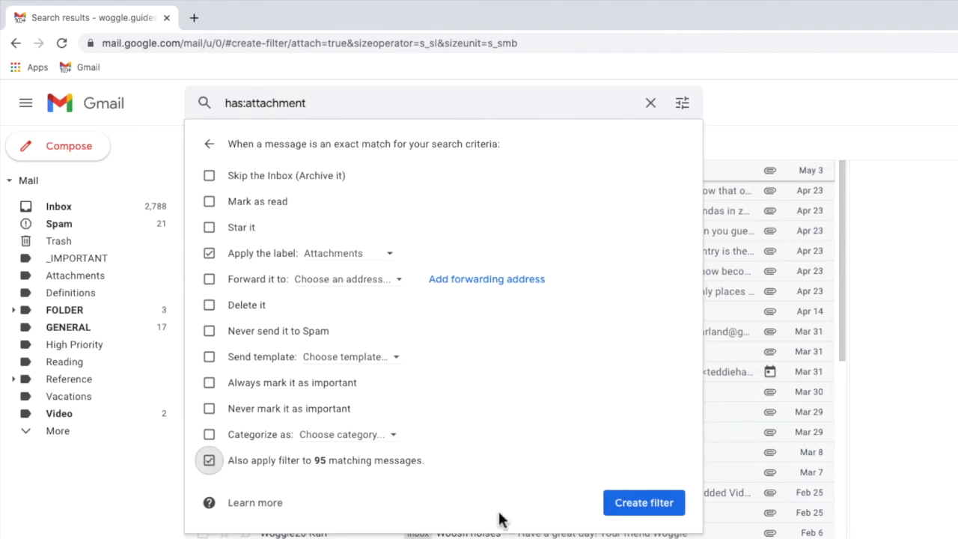
mouse_move(622, 515)
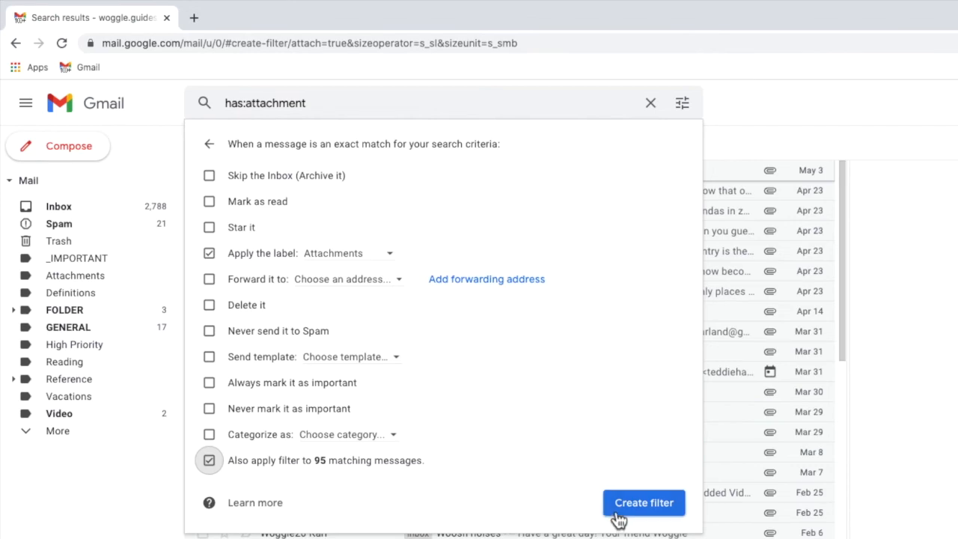
left_click(644, 503)
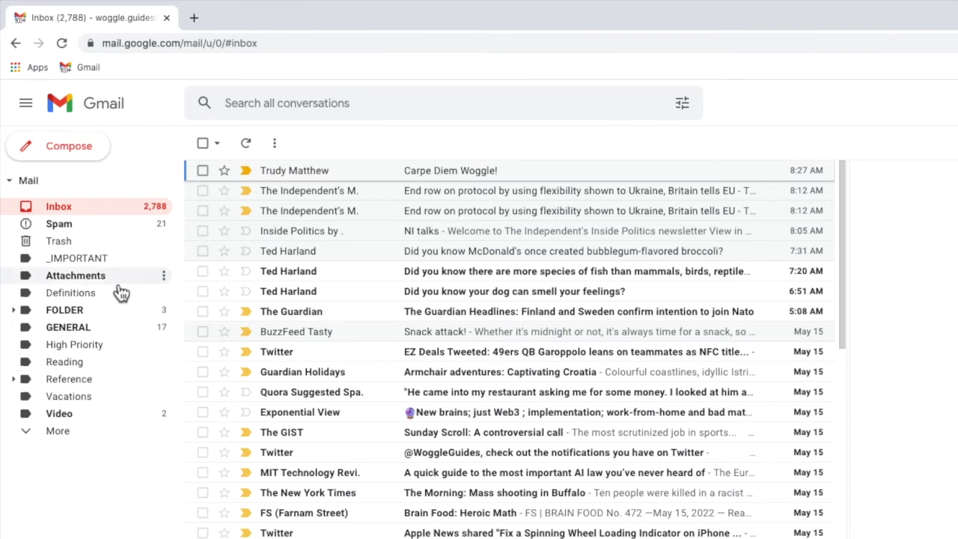
mouse_move(112, 288)
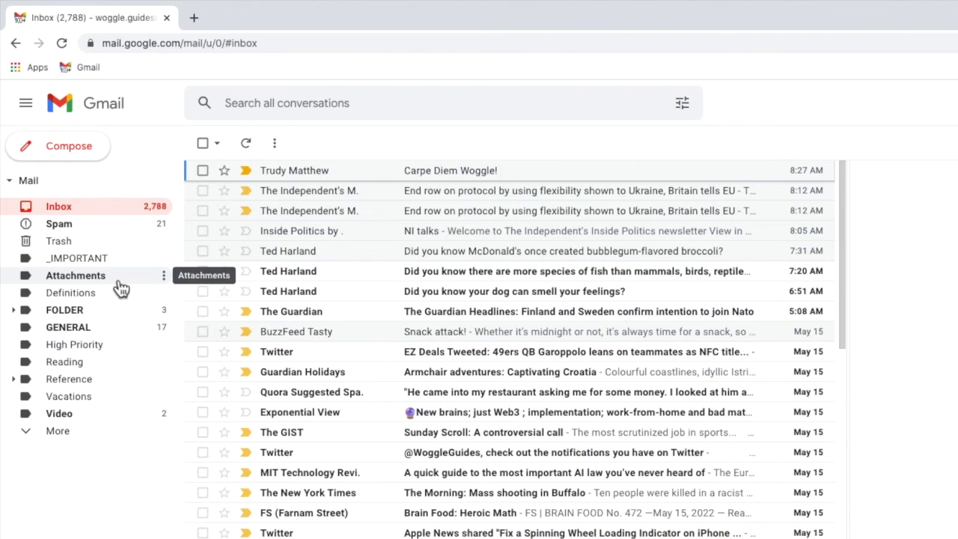
Show the Attachments label's messages and read the one about the best fact
left_click(75, 275)
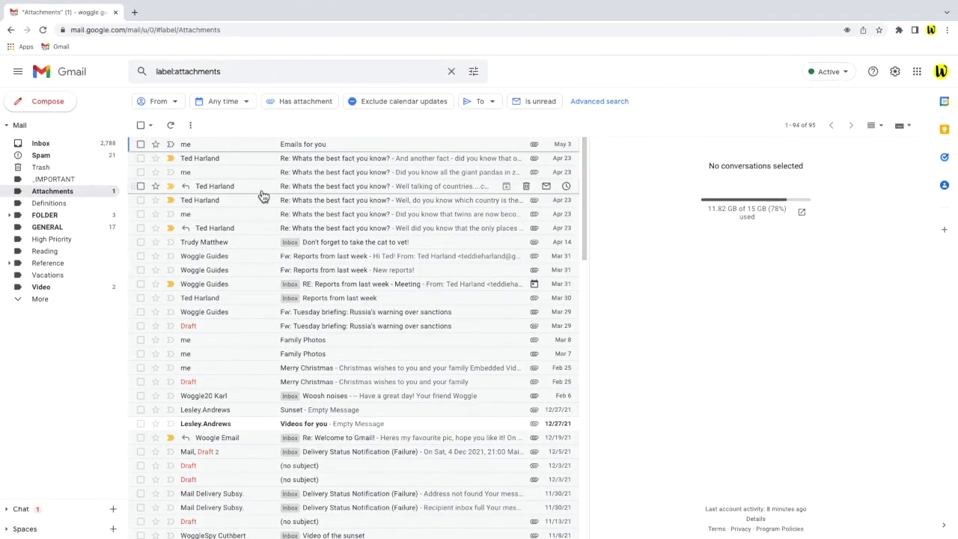
left_click(366, 227)
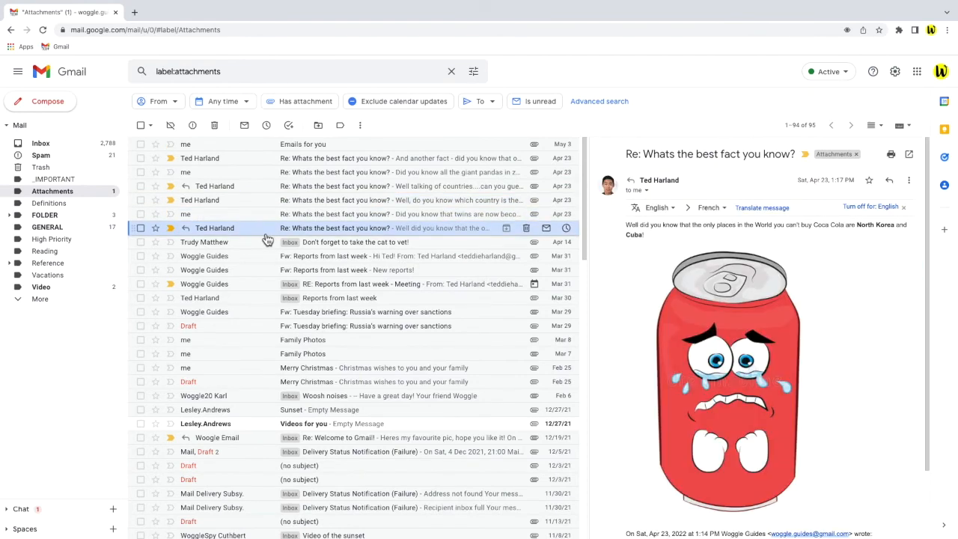